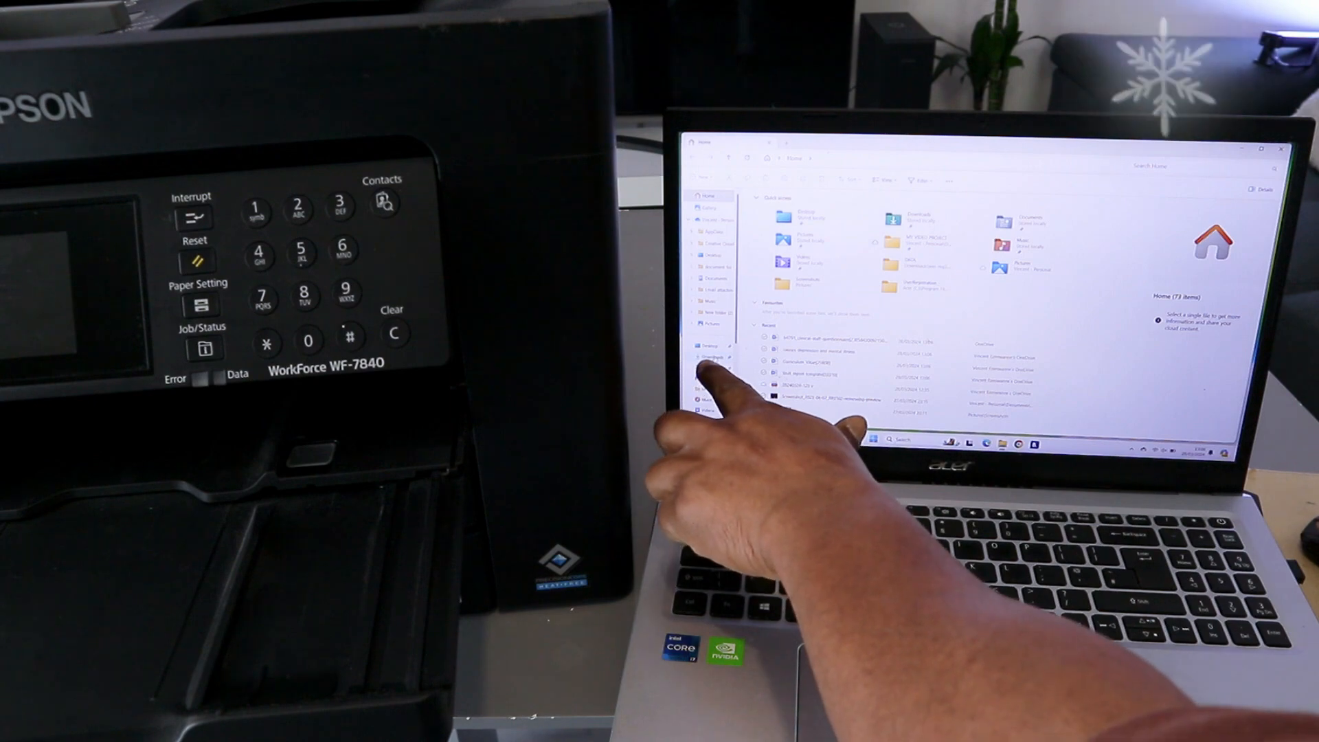
Step: Open the PDF to be printed from File Explorer's Recent list
click(713, 356)
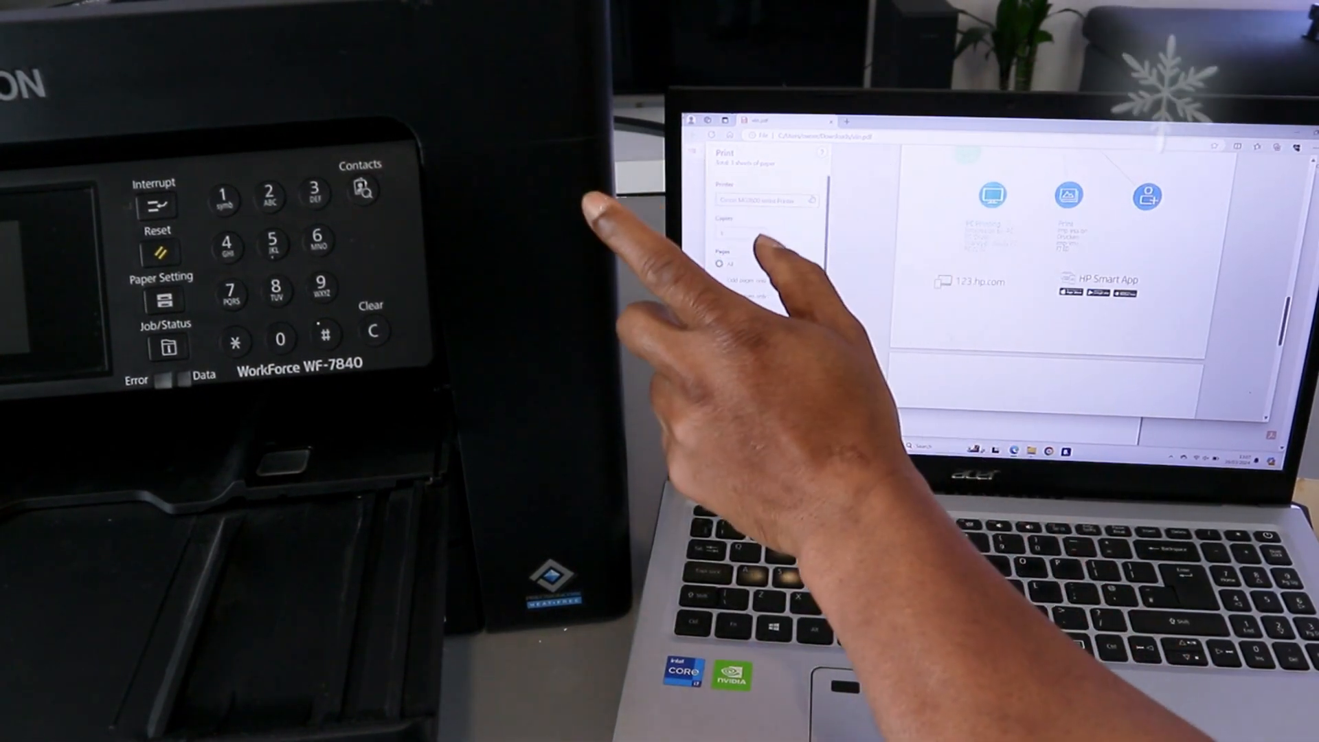
Step: Choose the Epson WF-7840 printer with all pages, colour output and single-sided printing
click(766, 201)
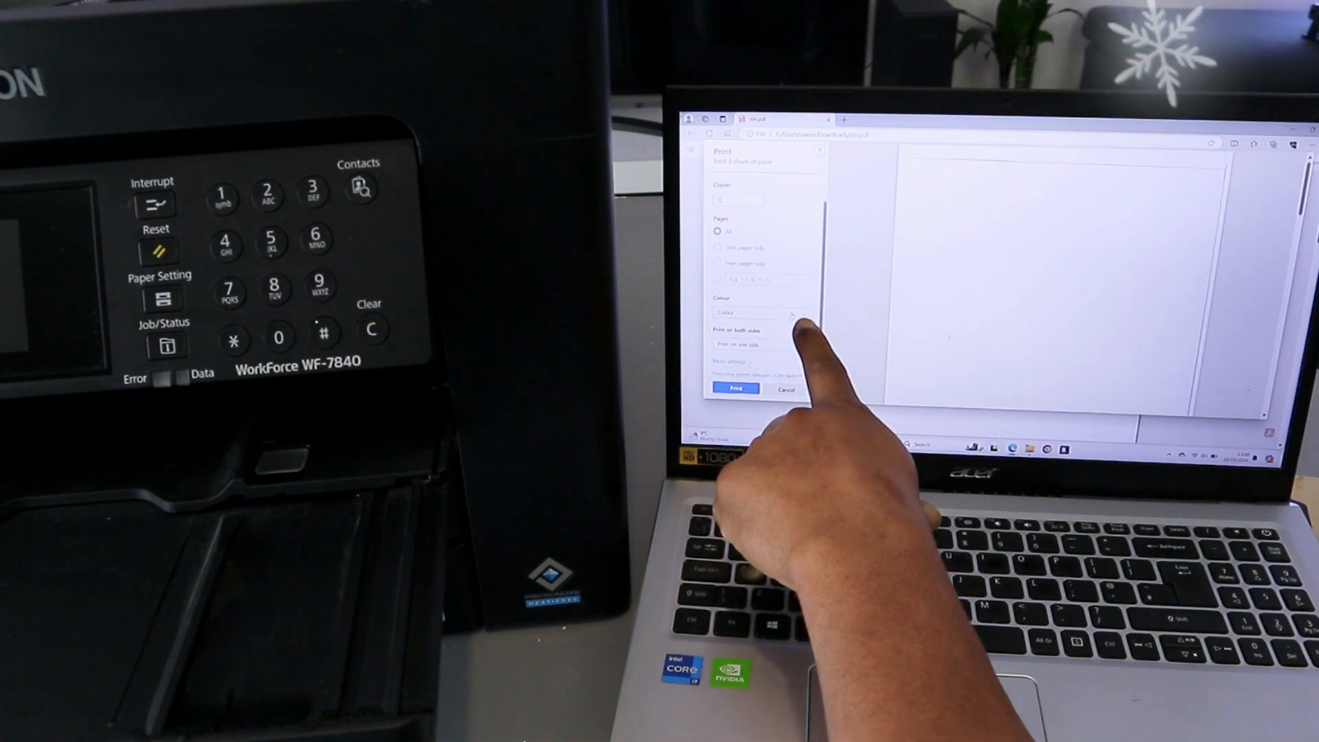
click(761, 314)
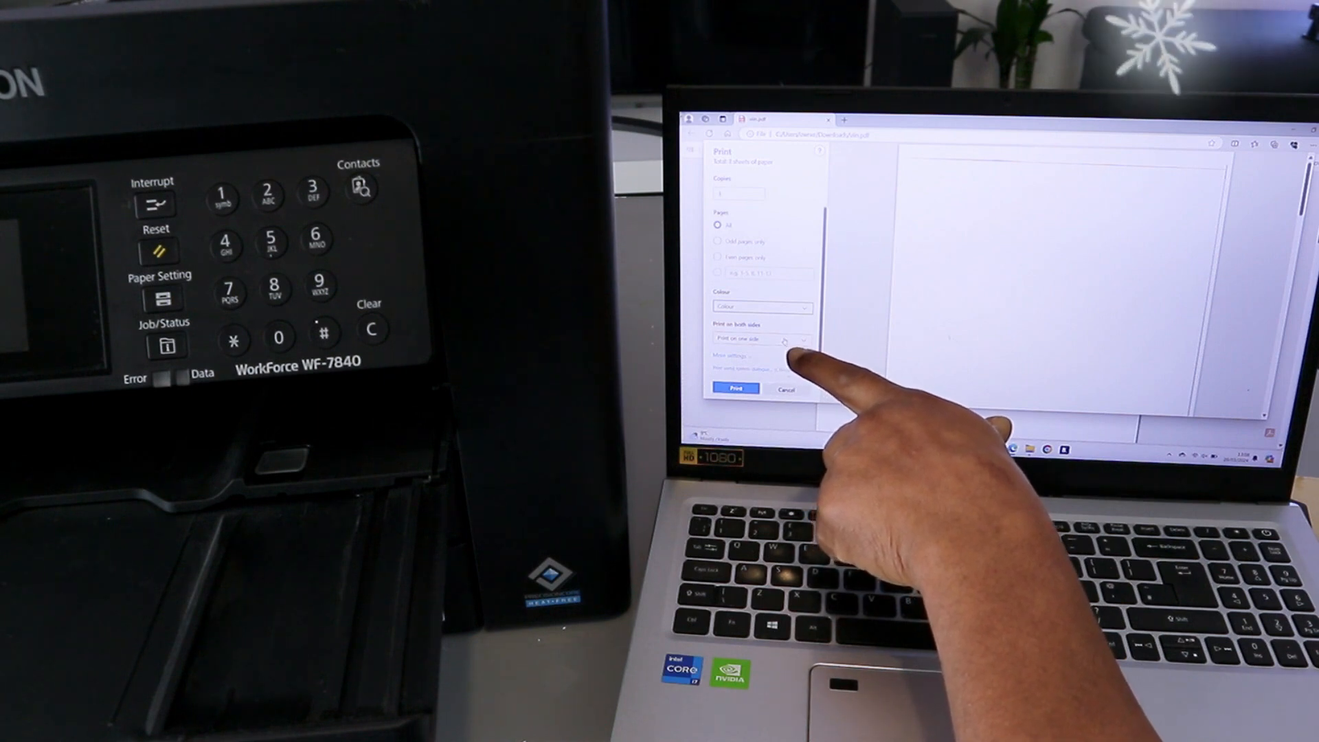
click(764, 339)
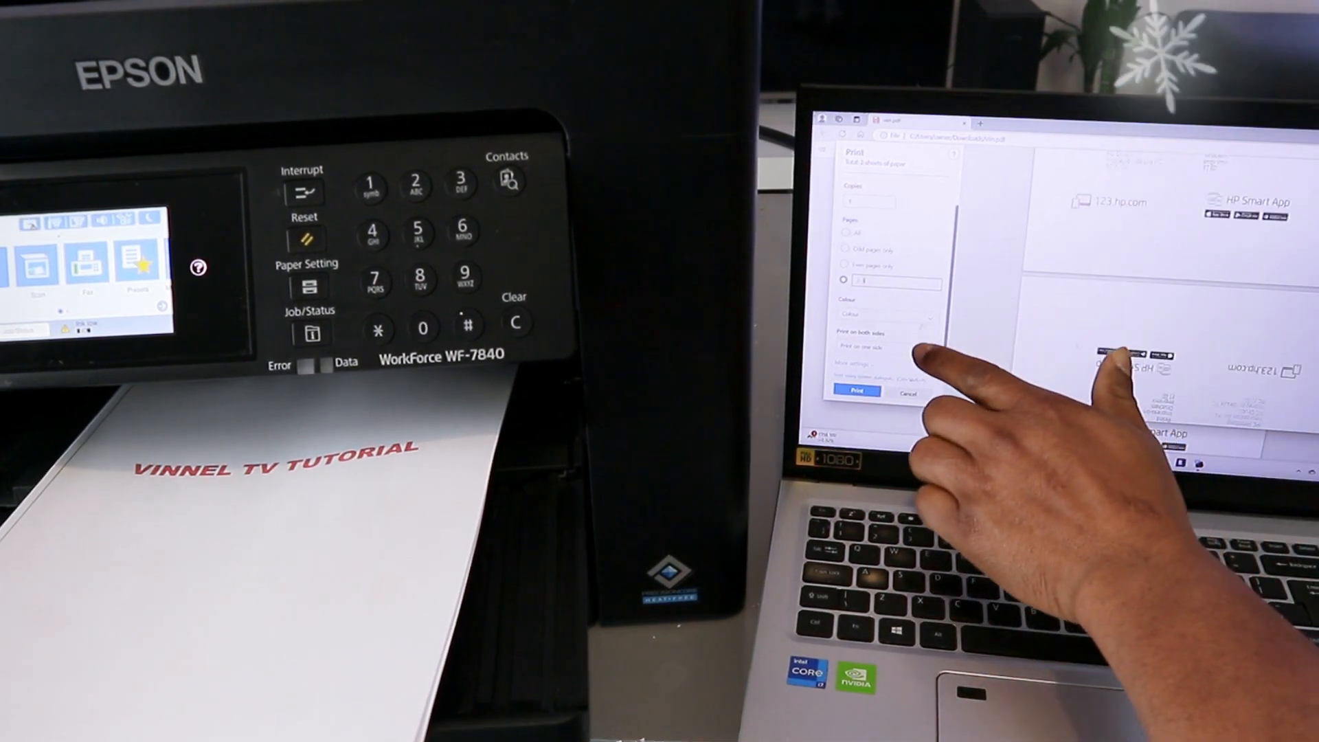
Step: Switch the output to black and white, both sides, and send the job to print
click(888, 315)
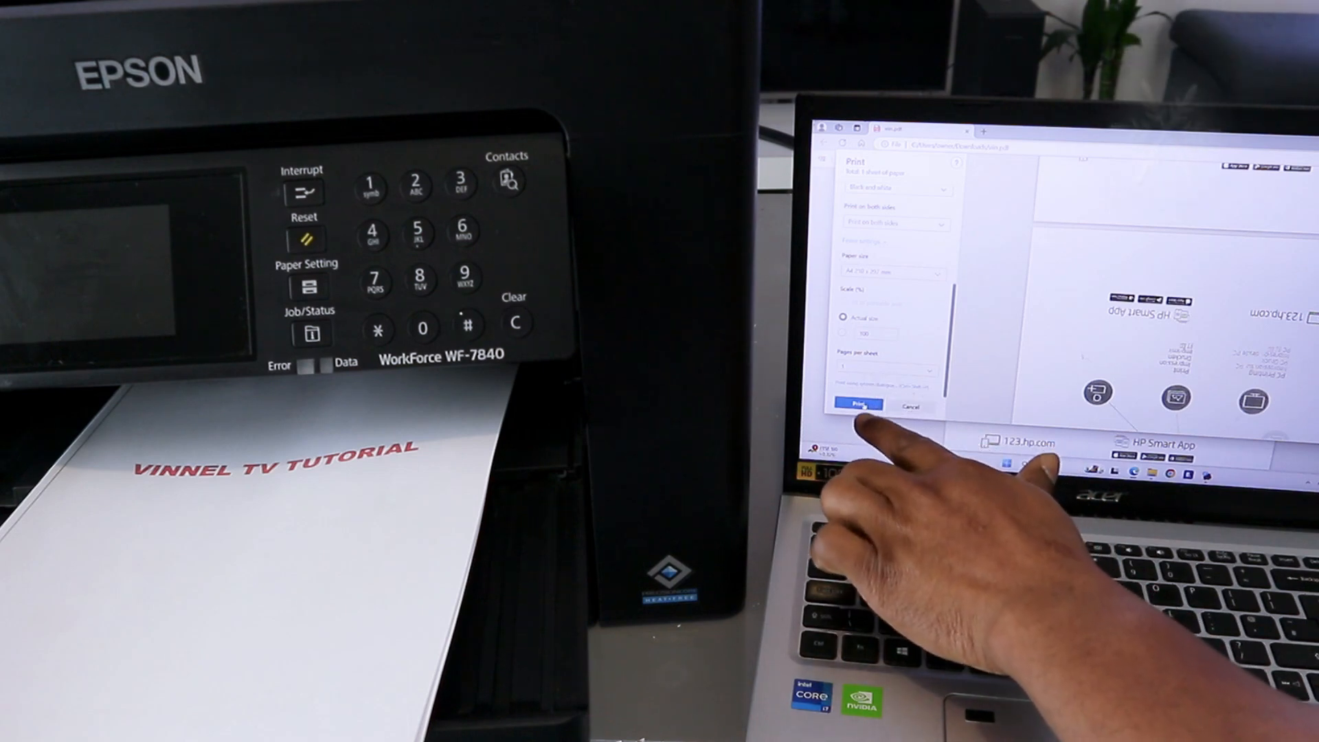
click(857, 406)
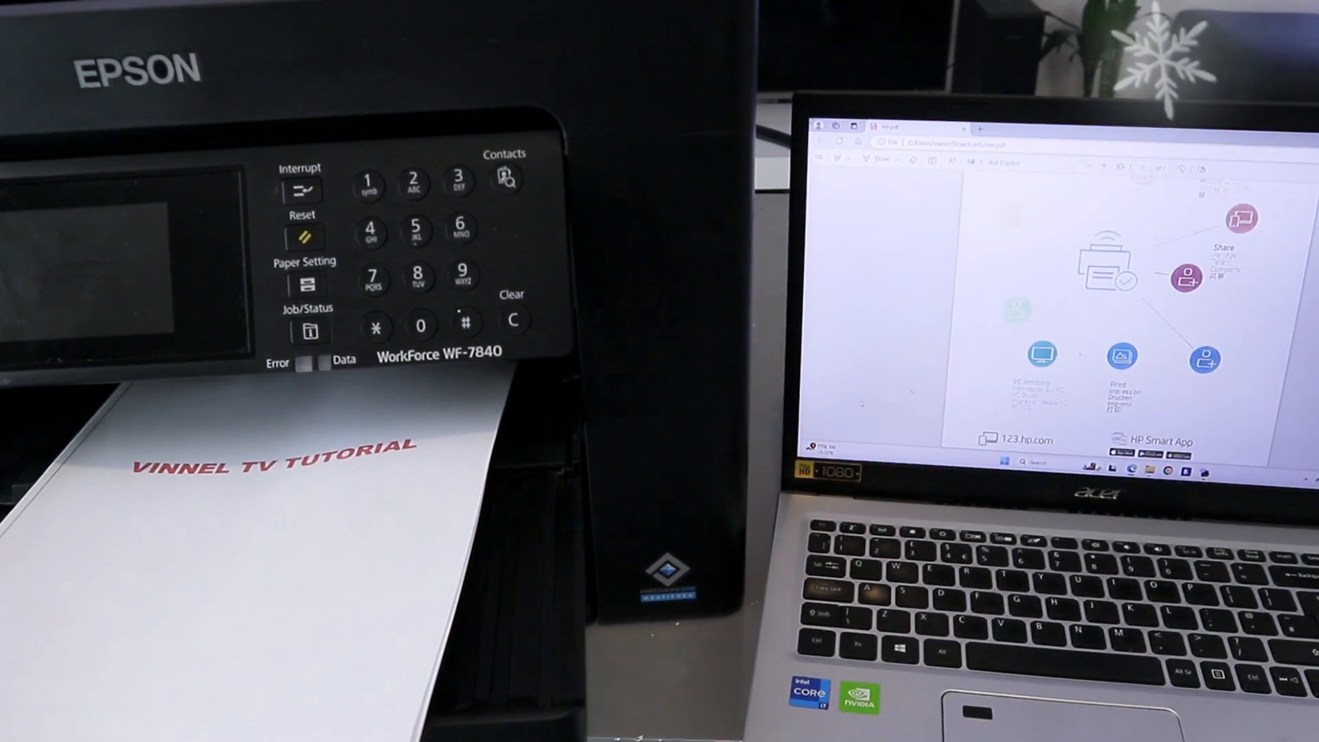